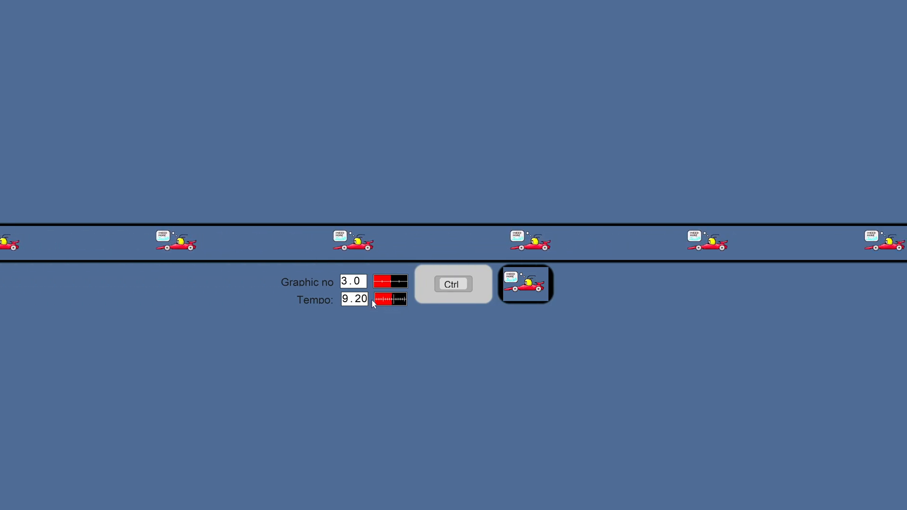
Raise the scrolling racing car's tempo from 9.20 to 11.0 with the Tempo slider
drag(393, 300, 401, 299)
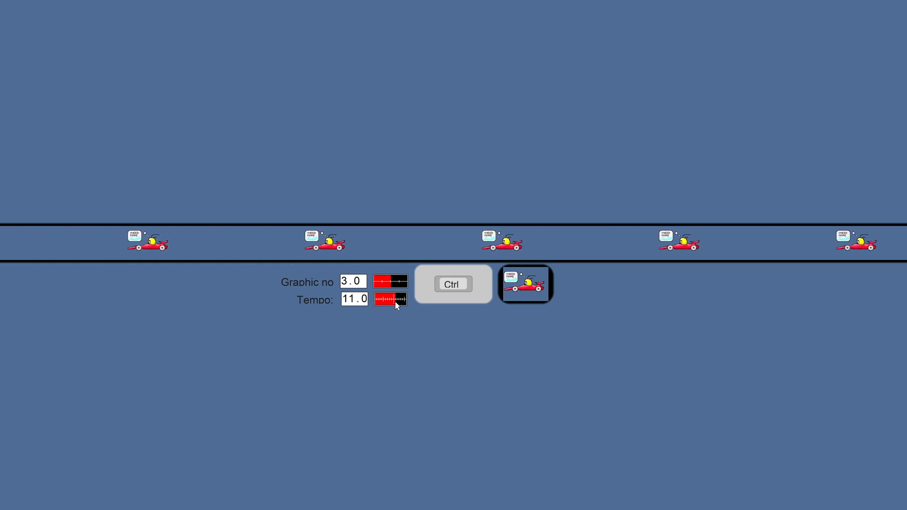